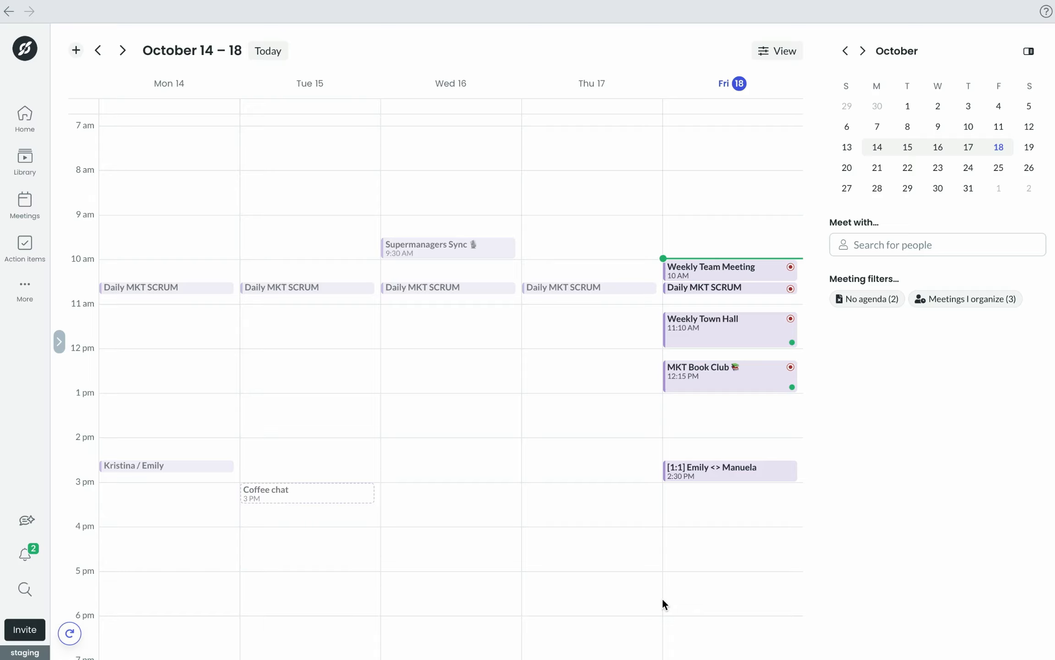
{"action": "mouse_move", "coordinate": [462, 507]}
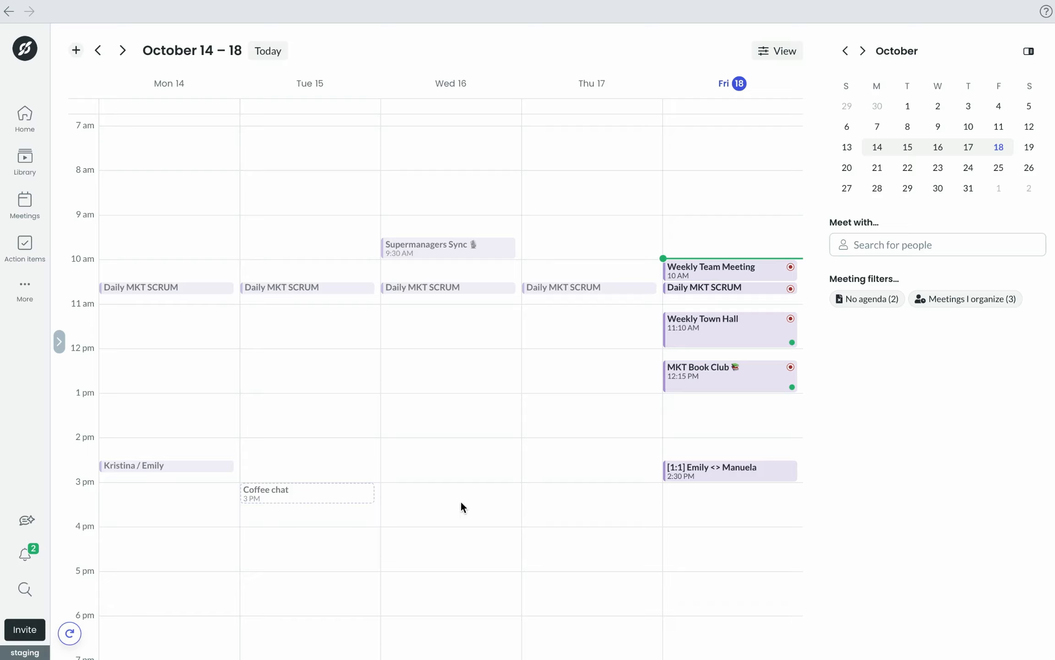
{"action": "mouse_move", "coordinate": [132, 190]}
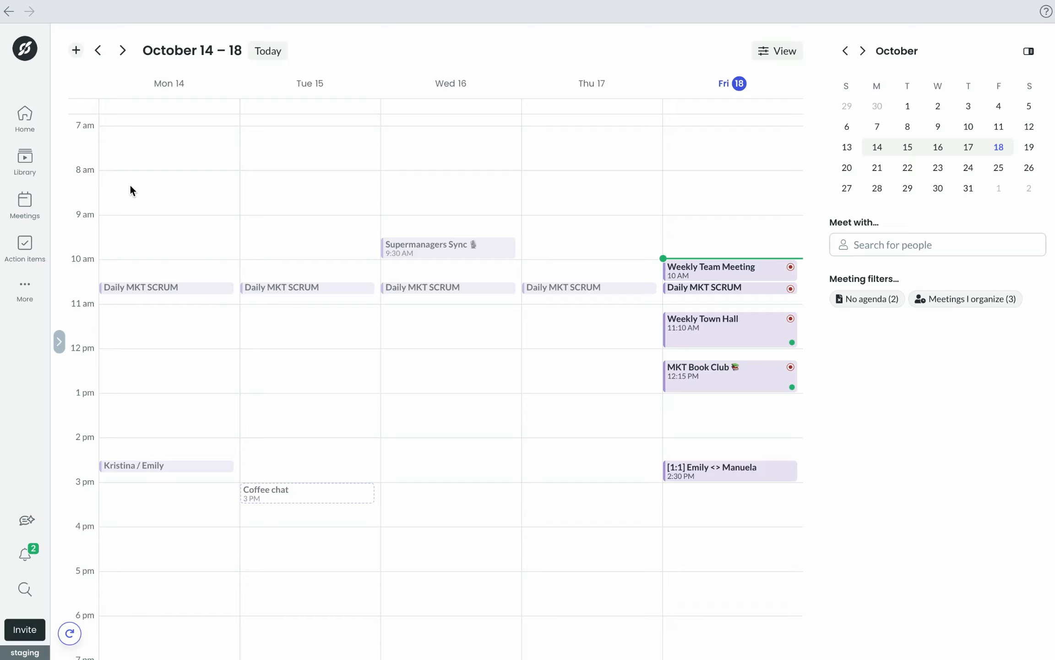
{"action": "mouse_move", "coordinate": [25, 162]}
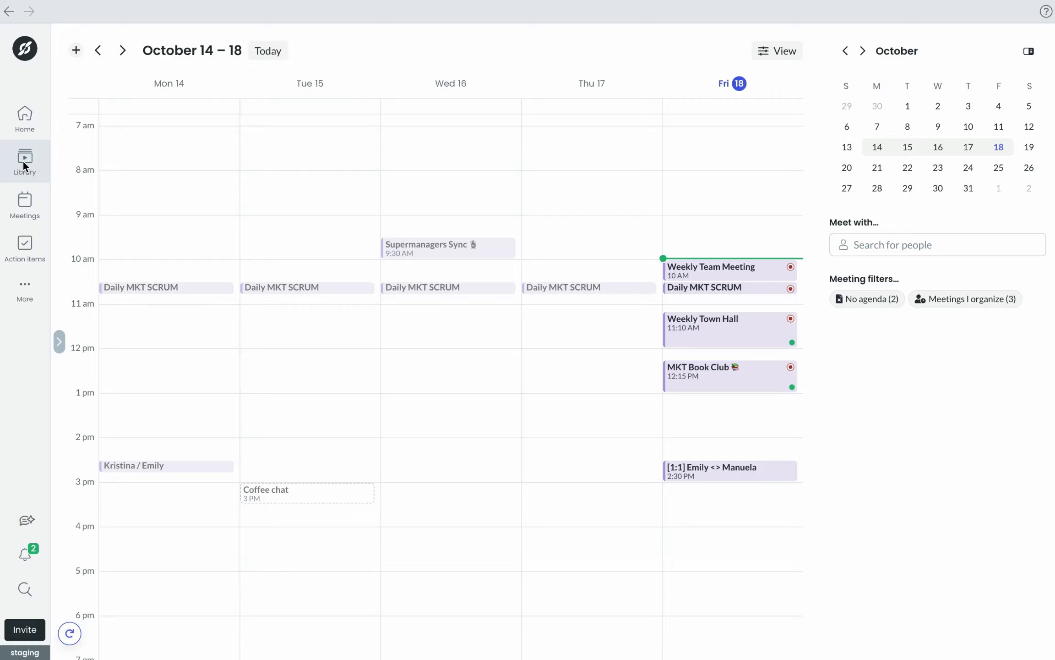
Step: Browse Library's My meetings and Company Library recordings, then return to Home navigation
{"action": "left_click", "coordinate": [25, 162]}
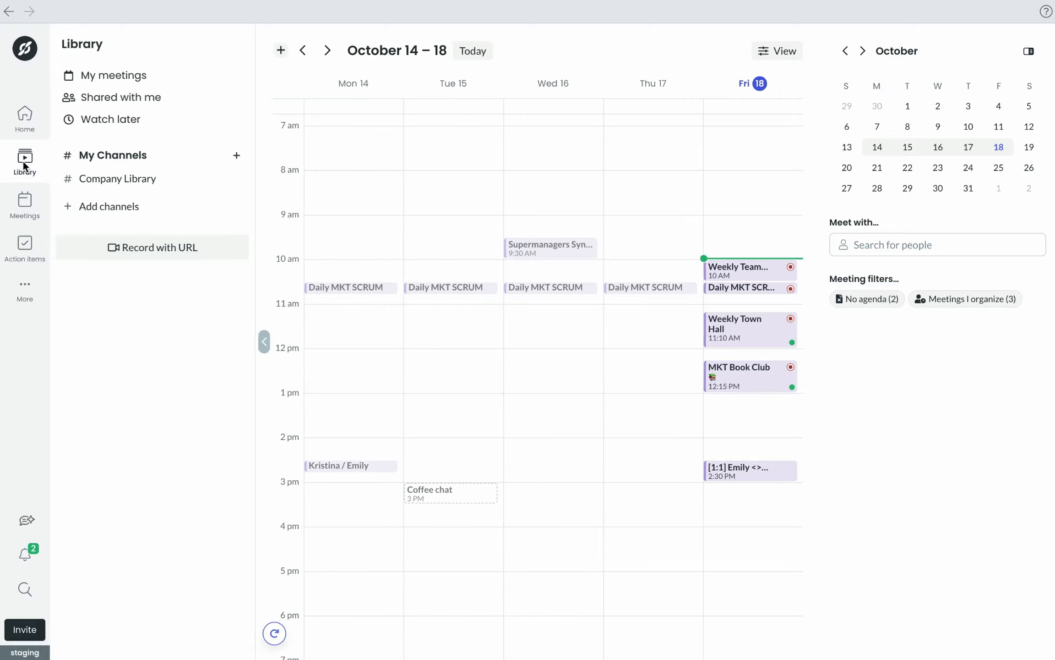
{"action": "left_click", "coordinate": [113, 75]}
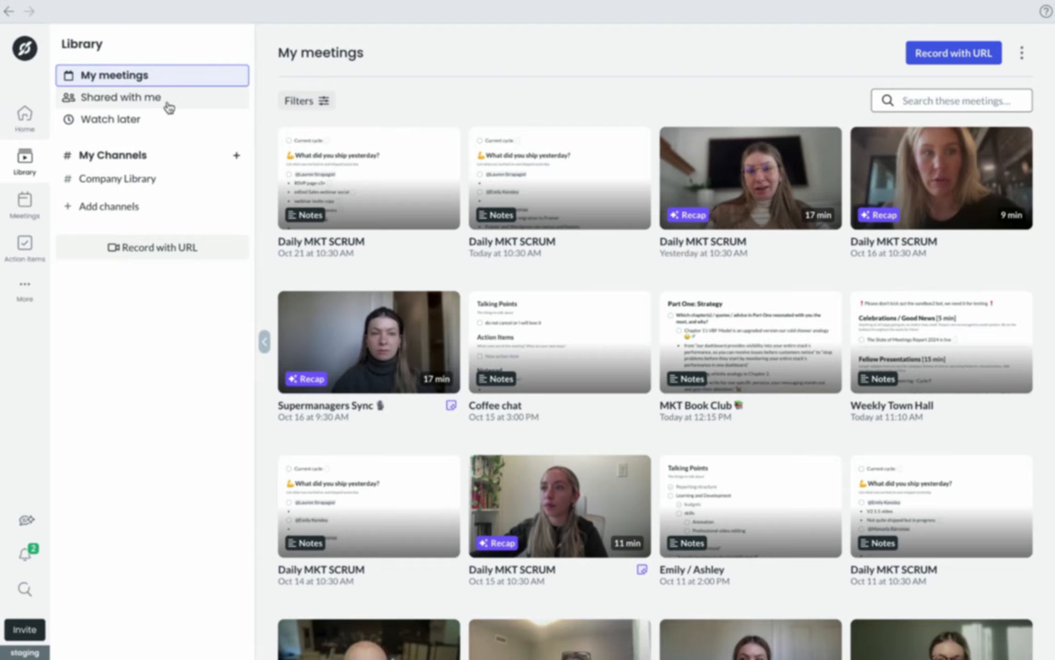
{"action": "left_click", "coordinate": [119, 178]}
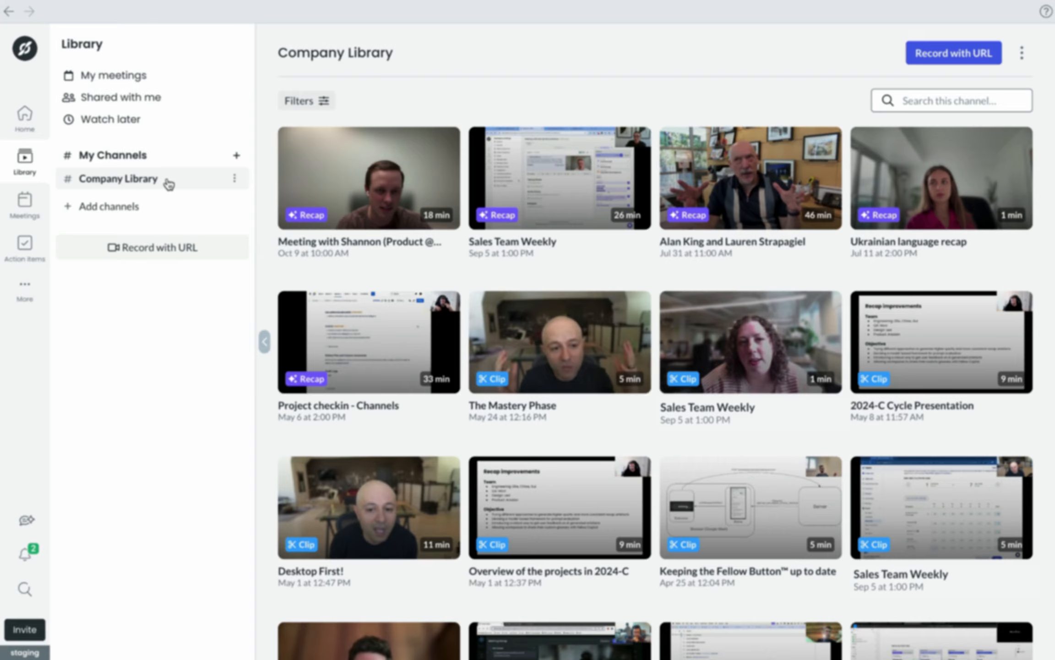
{"action": "left_click", "coordinate": [24, 115]}
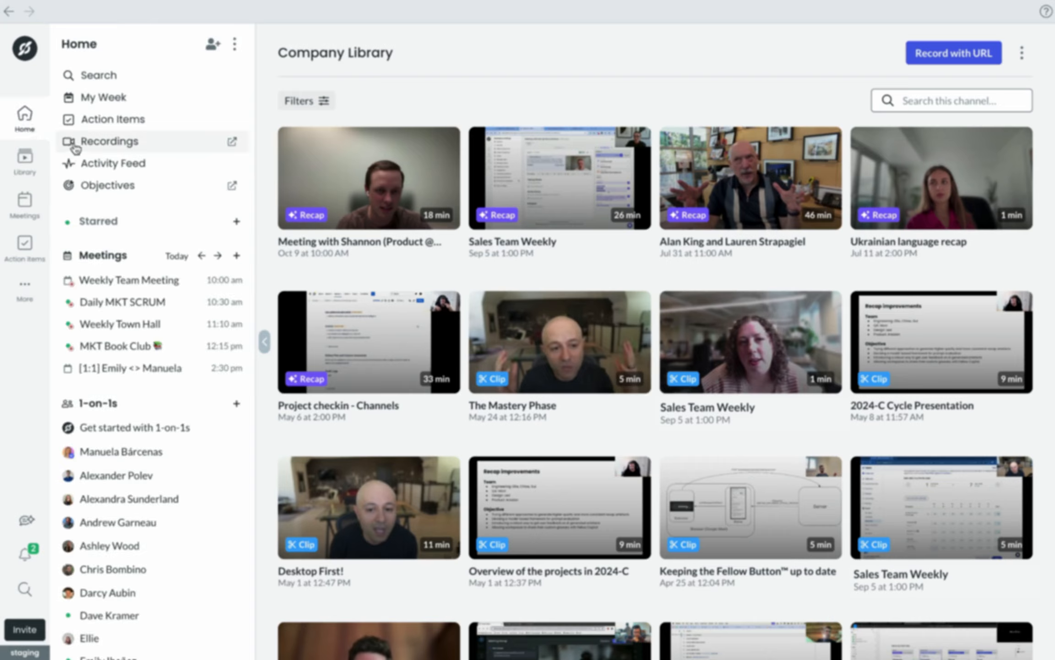
Step: Show the My Week calendar for October 14–18 beside the 1-on-1s list
{"action": "left_click", "coordinate": [104, 97]}
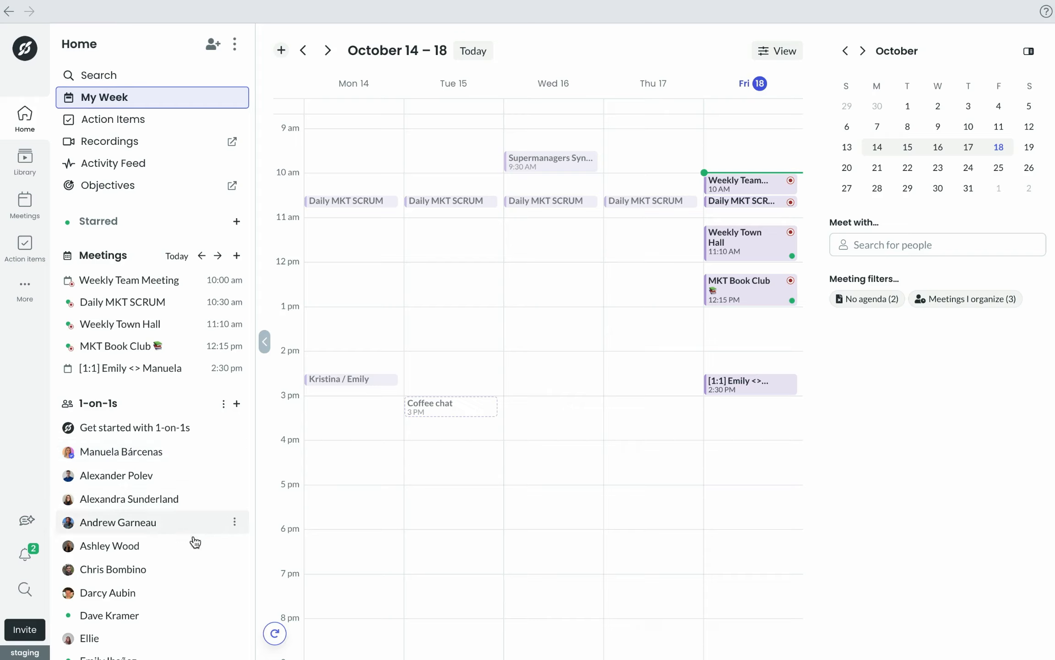
{"action": "mouse_move", "coordinate": [192, 405]}
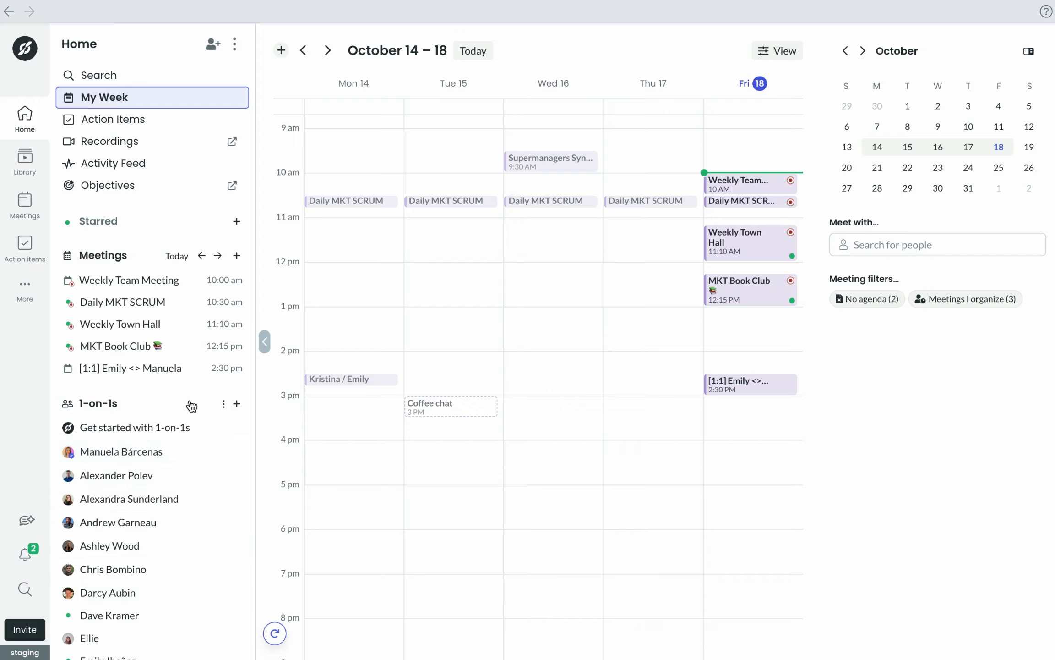
{"action": "mouse_move", "coordinate": [191, 406]}
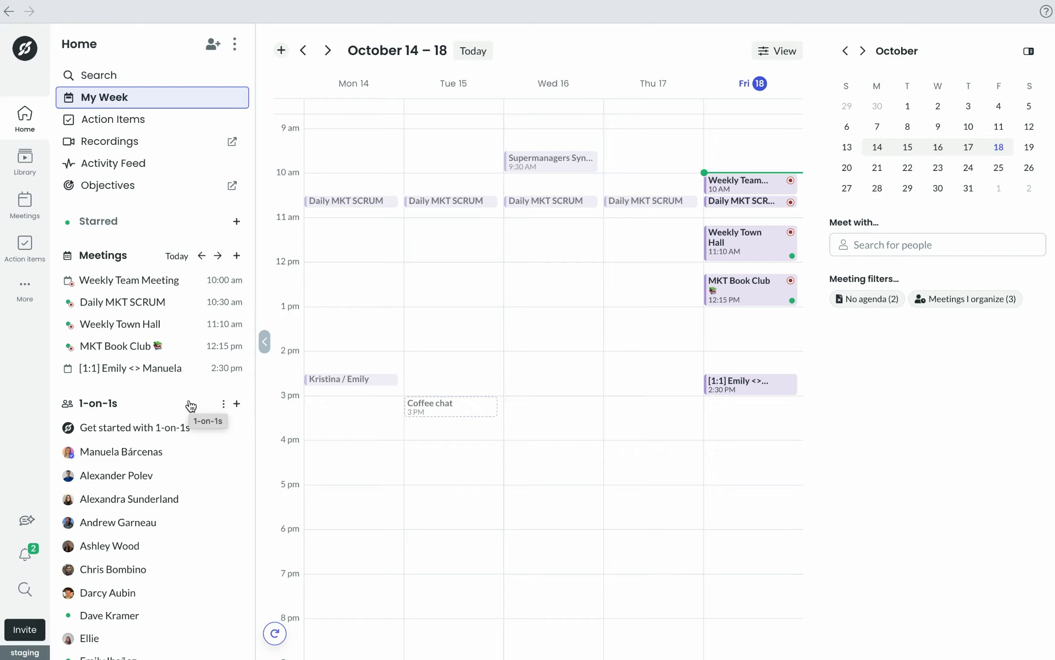
{"action": "mouse_move", "coordinate": [192, 397]}
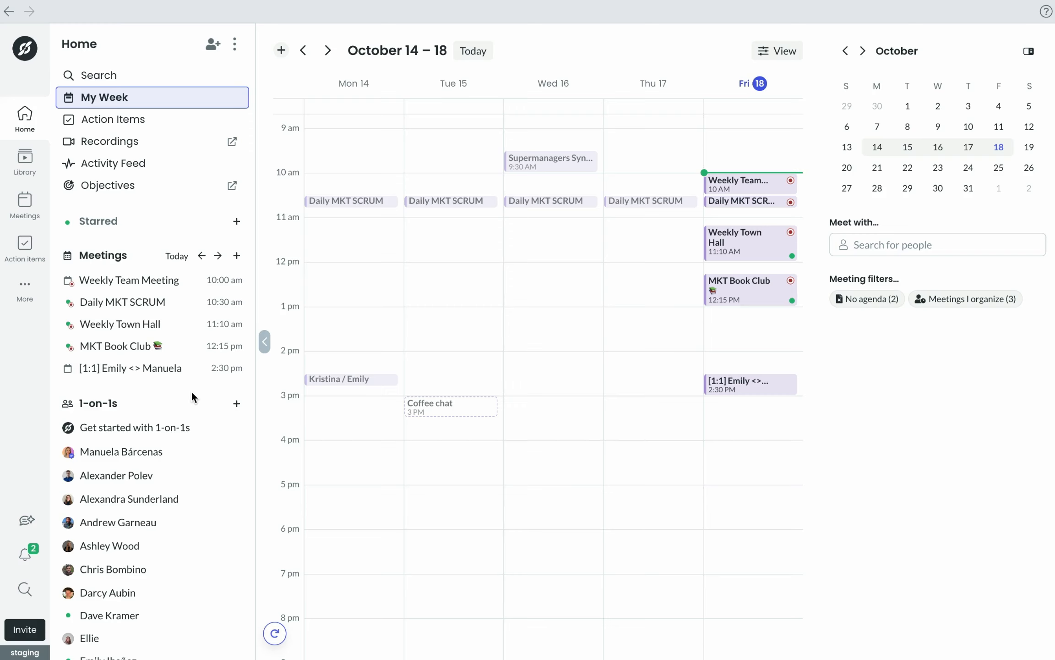
Step: Open the Weekly Team Meeting note and scroll through its talking points and action items
{"action": "left_click", "coordinate": [128, 280]}
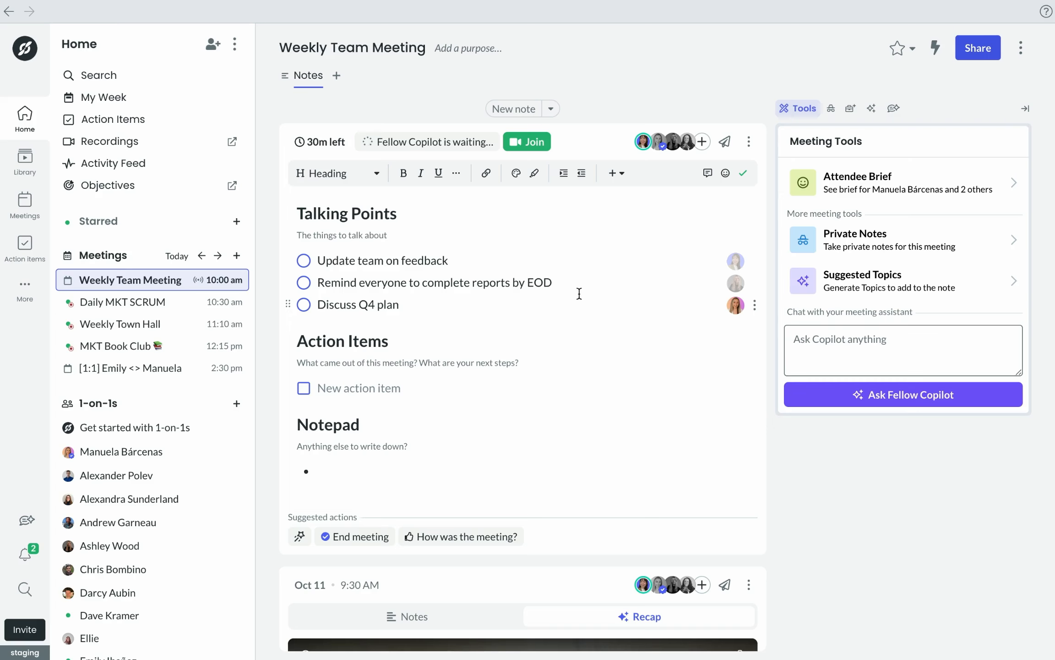
{"action": "scroll", "scroll_direction": "down", "scroll_amount": 3}
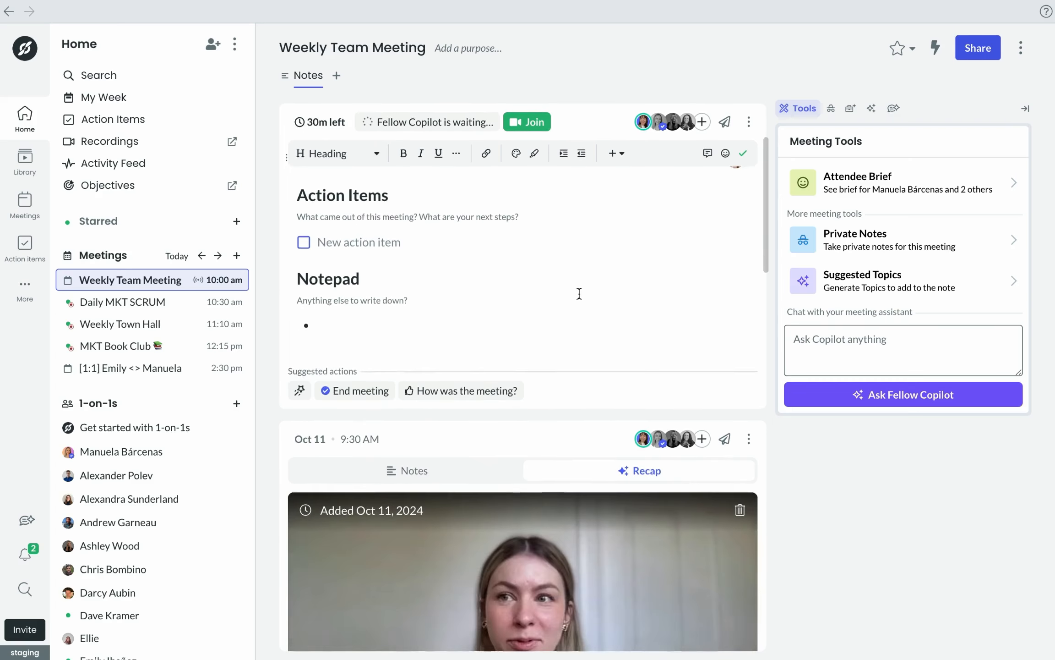
{"action": "scroll", "scroll_direction": "down", "scroll_amount": 3}
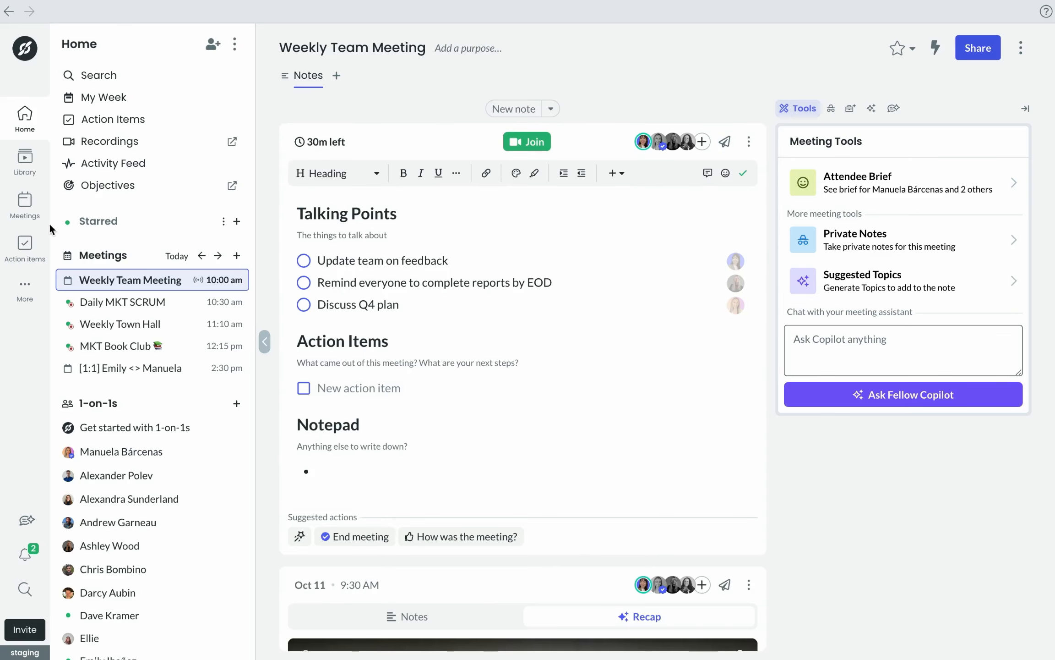
Step: Look over Action items, Feedback and Objectives, then go back to Home
{"action": "left_click", "coordinate": [25, 246]}
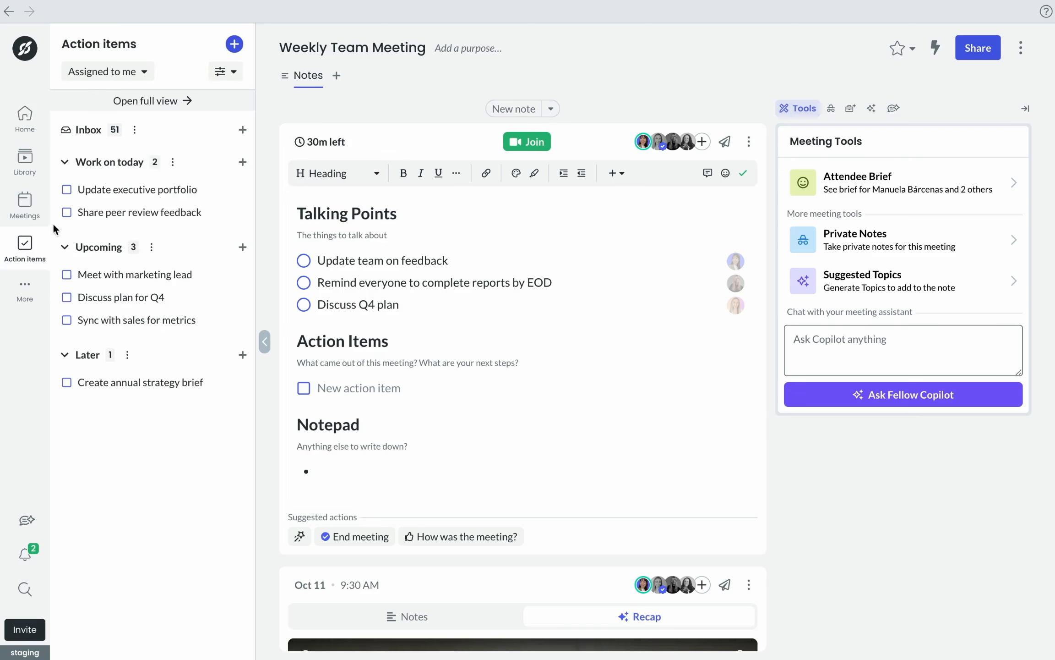
{"action": "left_click", "coordinate": [106, 70]}
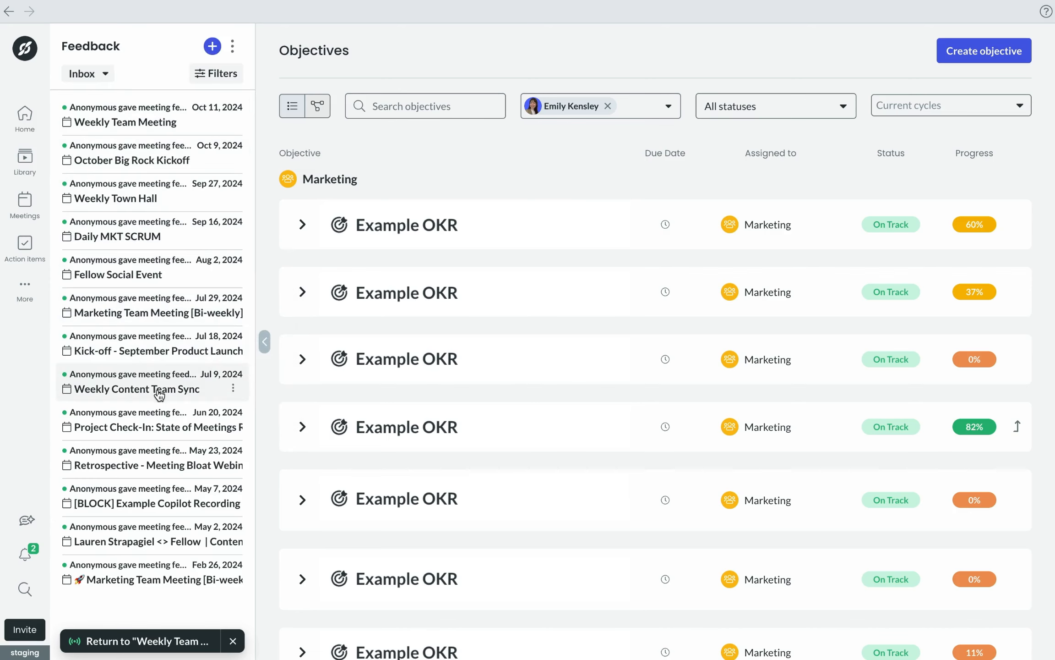
{"action": "left_click", "coordinate": [24, 114]}
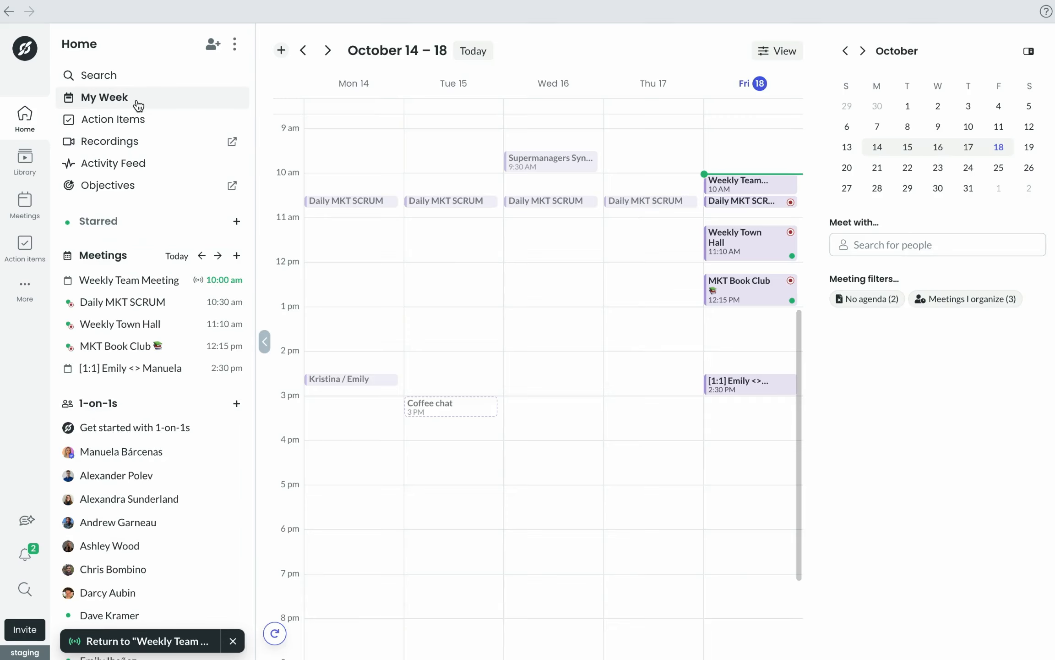
Step: From My Week, add James, tracy and hannah as invitees and continue to relationships
{"action": "left_click", "coordinate": [105, 98]}
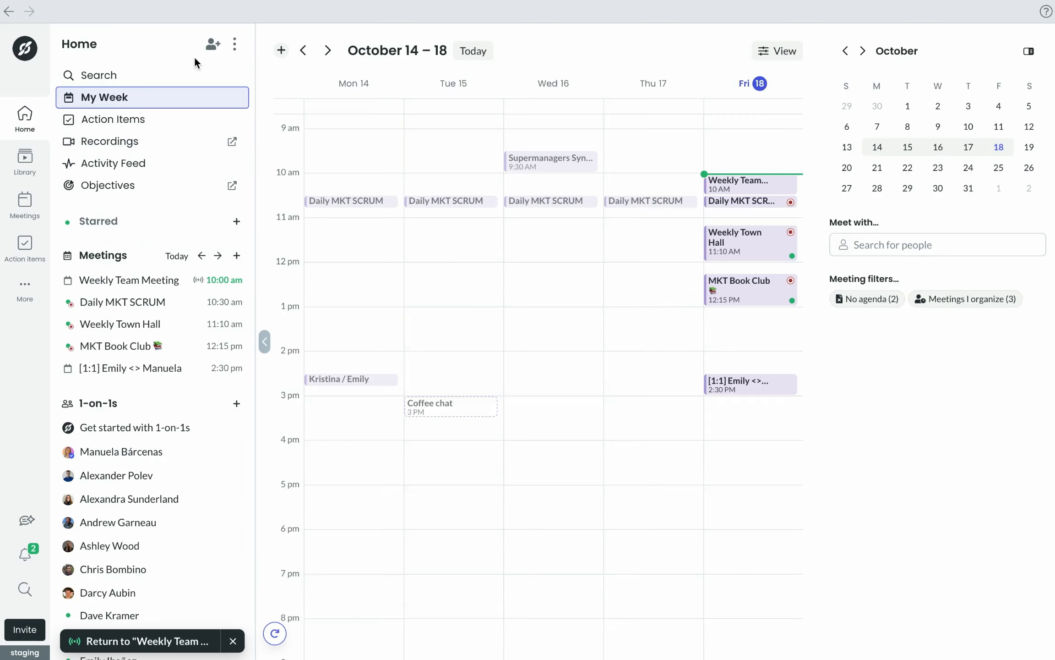
{"action": "left_click", "coordinate": [213, 44]}
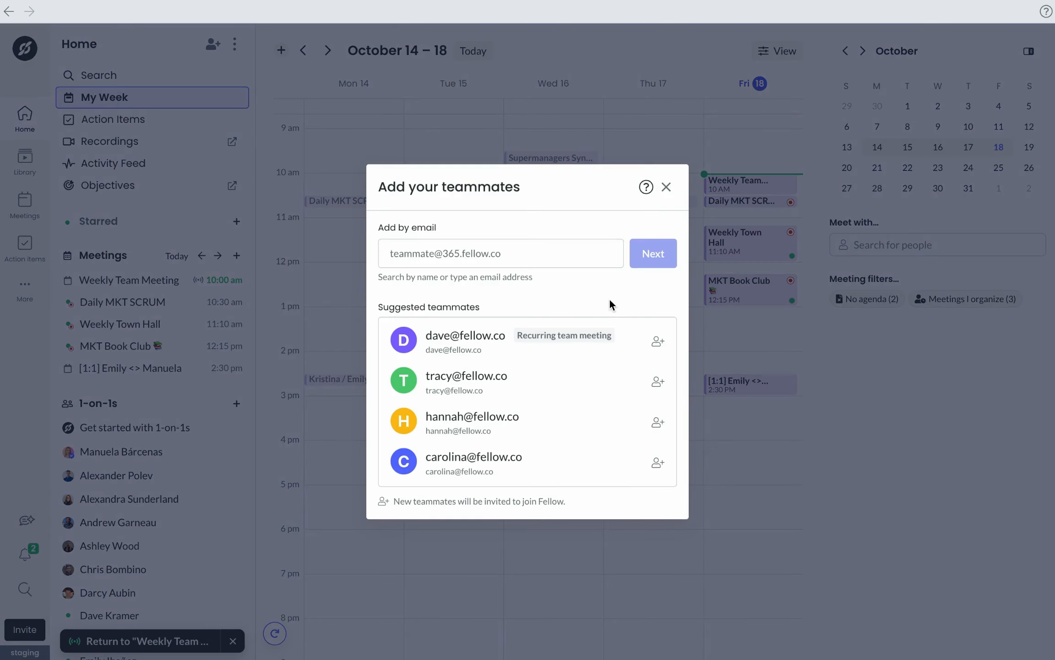
{"action": "left_click", "coordinate": [471, 252]}
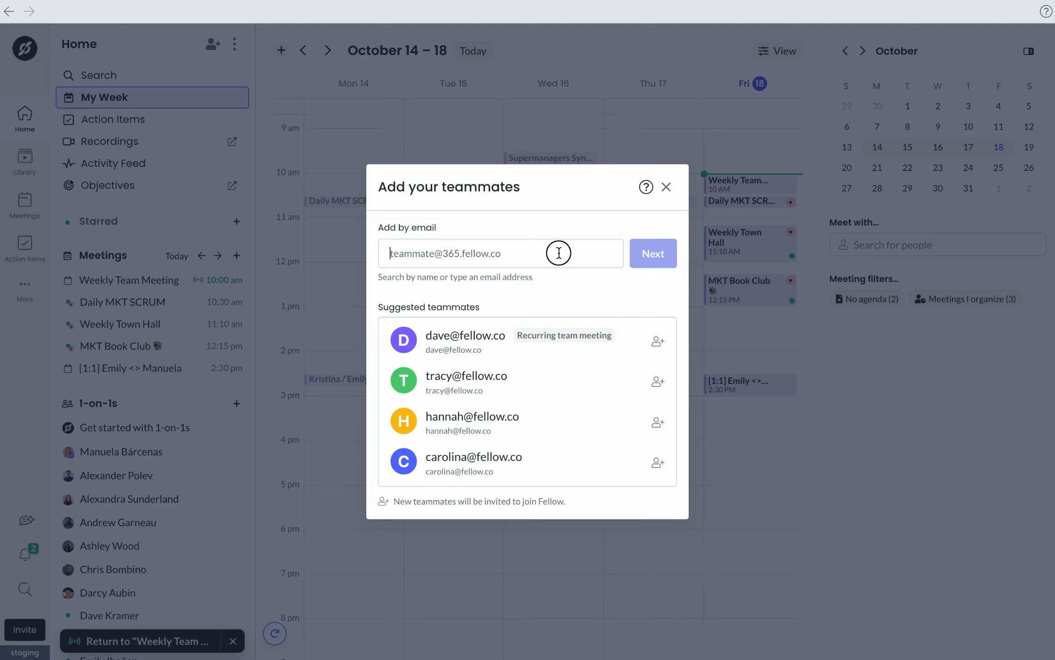
{"action": "type", "text": "James"}
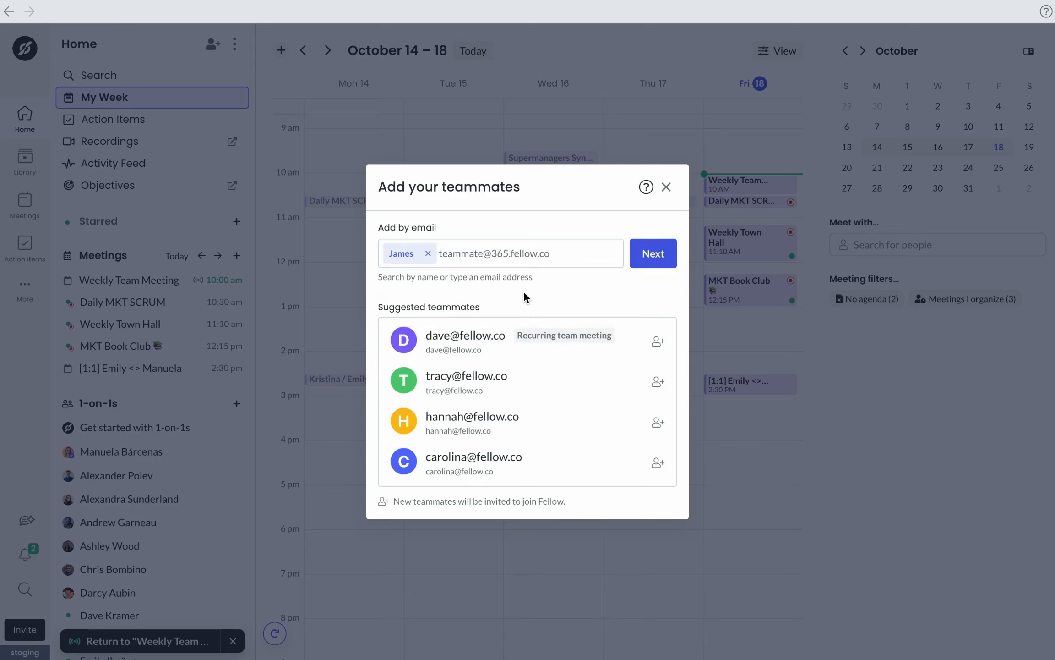
{"action": "left_click", "coordinate": [657, 381]}
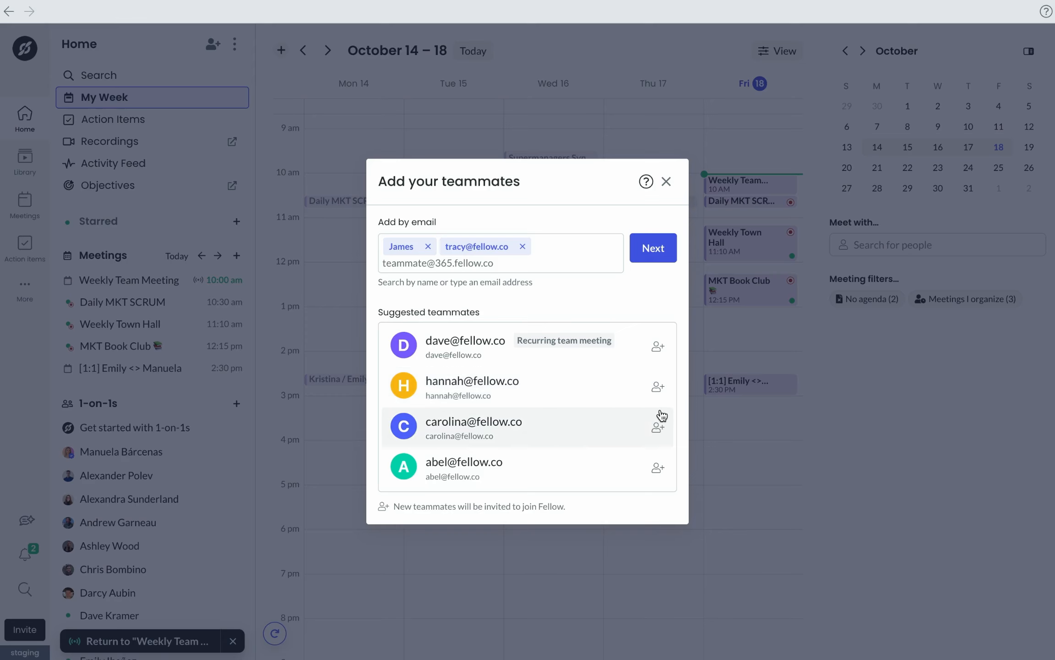
{"action": "left_click", "coordinate": [651, 247]}
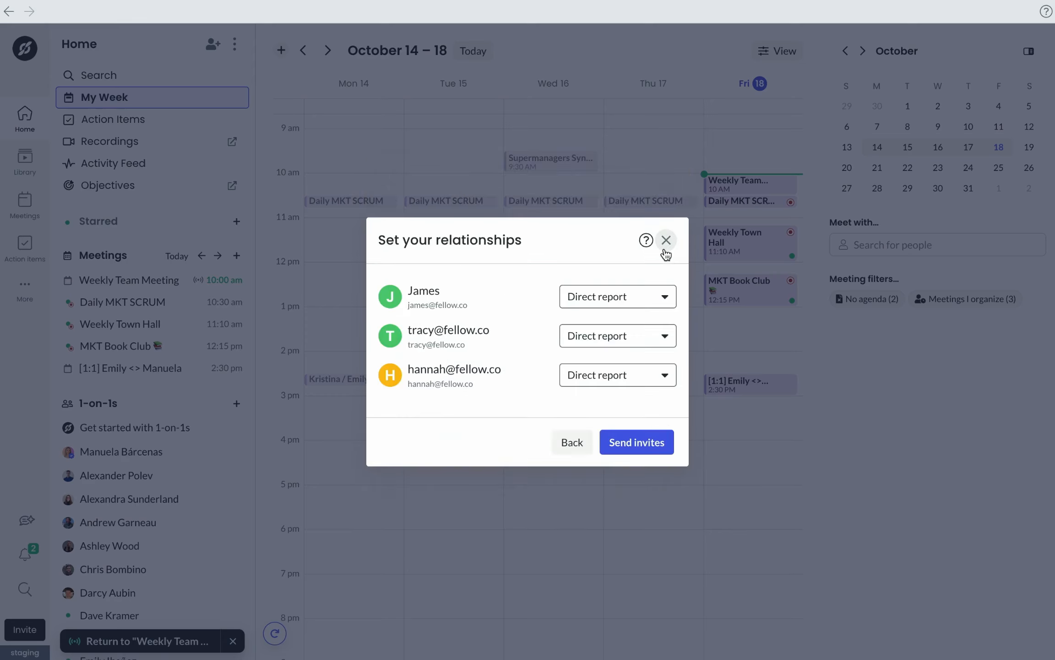
Step: Set Tracy and James as teammates, send invites, and show the account menu
{"action": "left_click", "coordinate": [616, 296]}
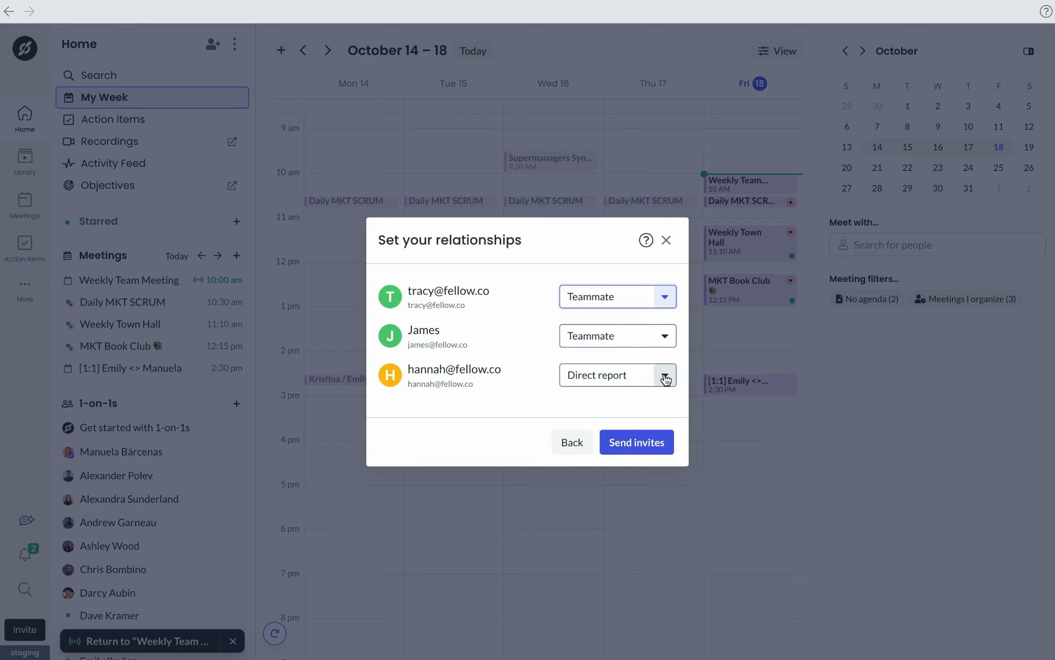
{"action": "left_click", "coordinate": [636, 442]}
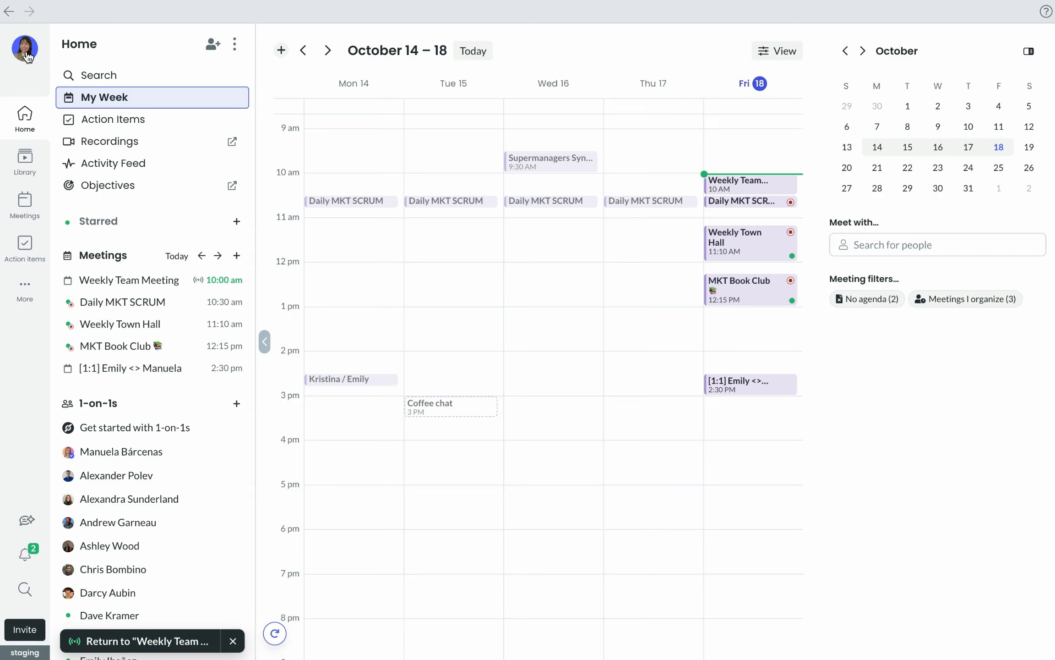
{"action": "left_click", "coordinate": [25, 49]}
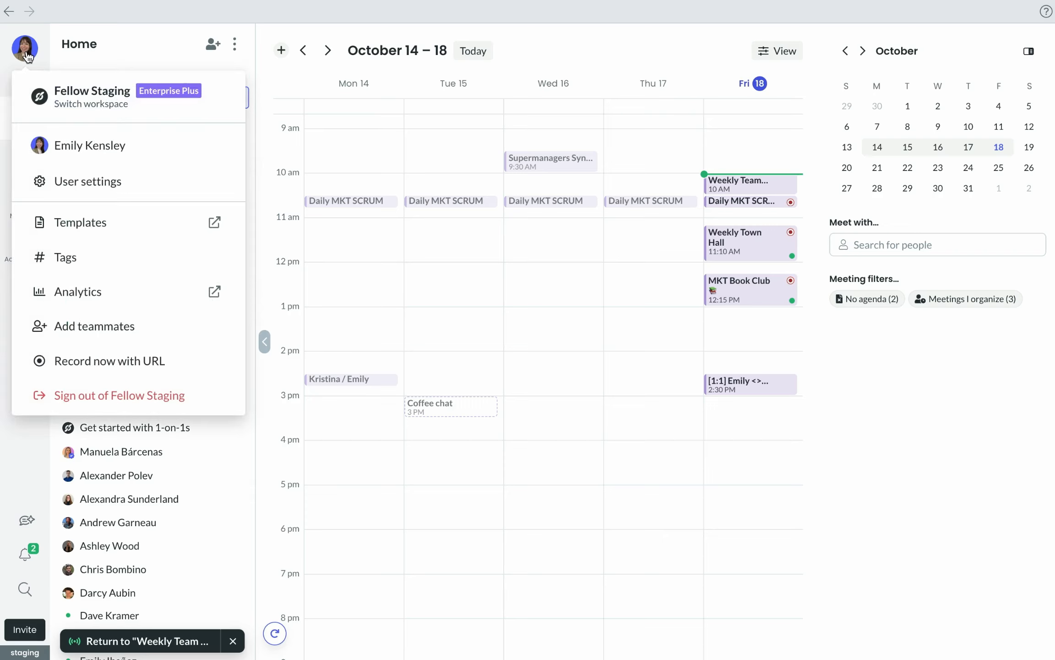